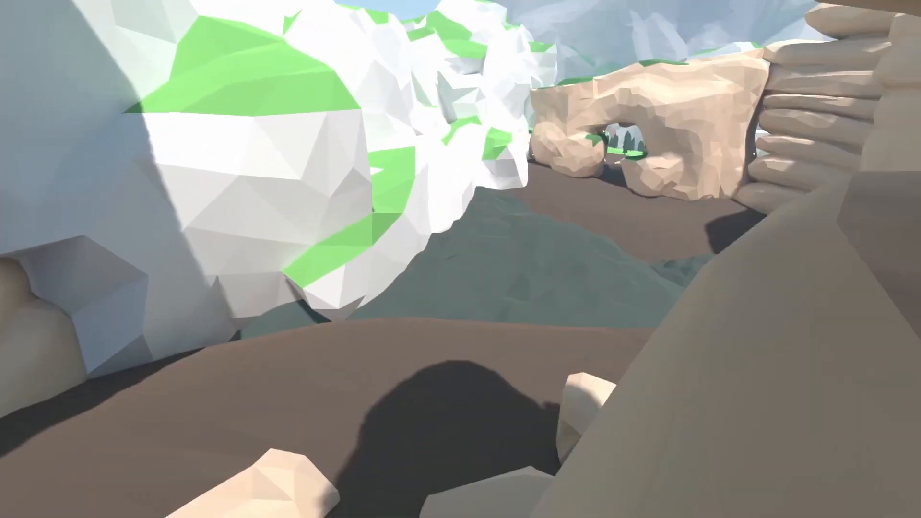
{"action": "mouse_move", "coordinate": [461, 259]}
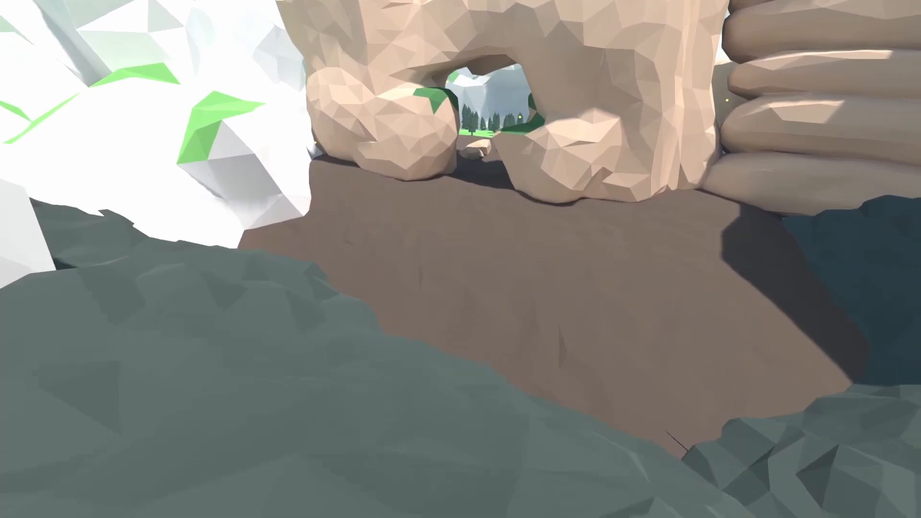
{"action": "mouse_move", "coordinate": [460, 259]}
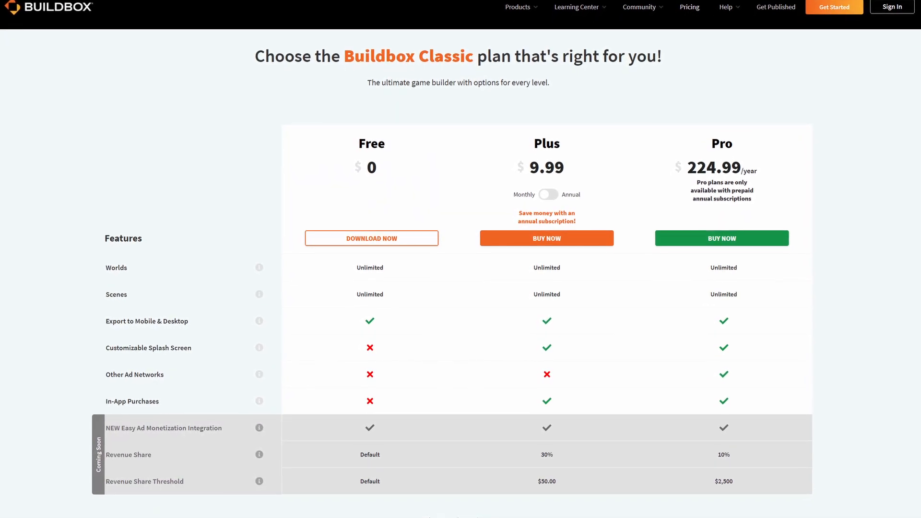
Reveal the 'Are games I make with Buildbox Royalty Free?' FAQ answer below the pricing table
{"action": "scroll", "scroll_direction": "down", "scroll_amount": 3}
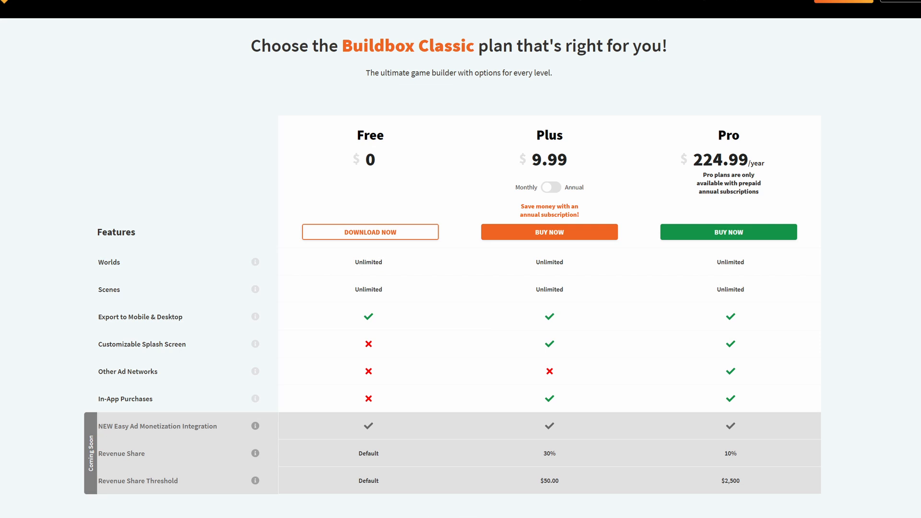
{"action": "scroll", "scroll_direction": "down", "scroll_amount": 3}
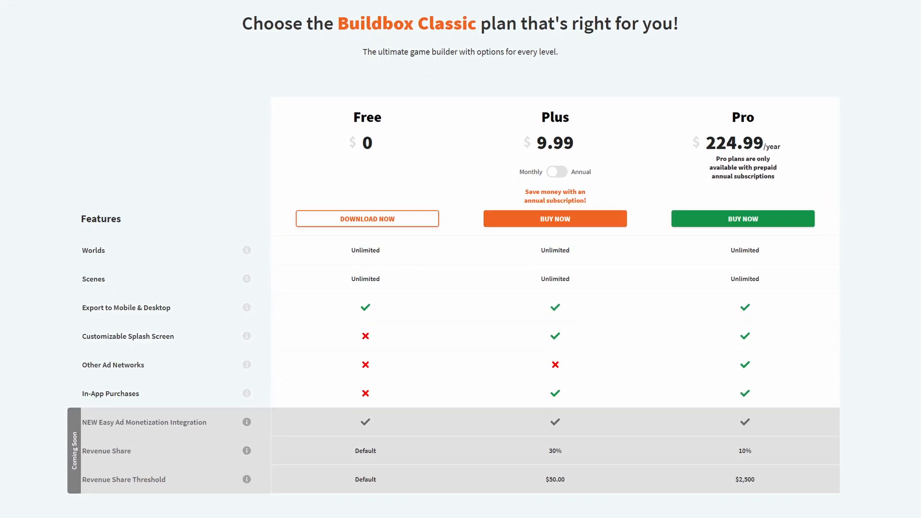
{"action": "scroll", "scroll_direction": "down", "scroll_amount": 3}
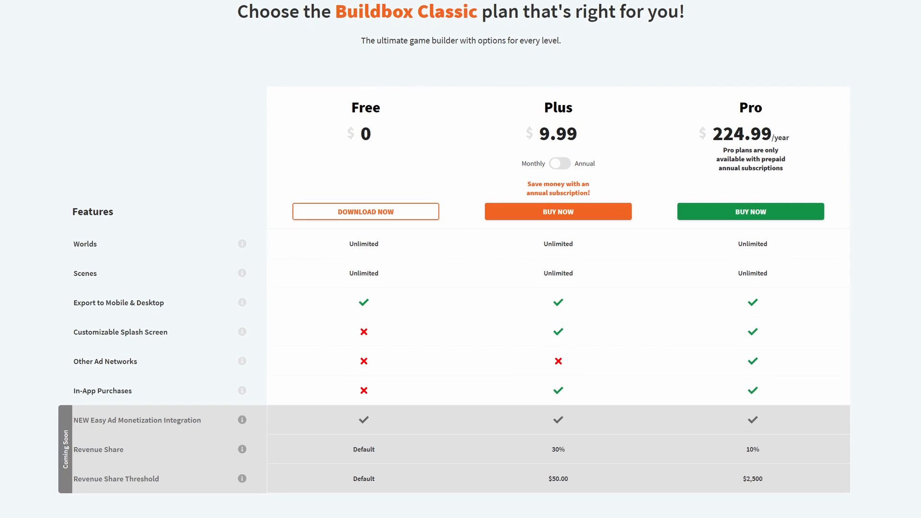
{"action": "scroll", "scroll_direction": "down", "scroll_amount": 3}
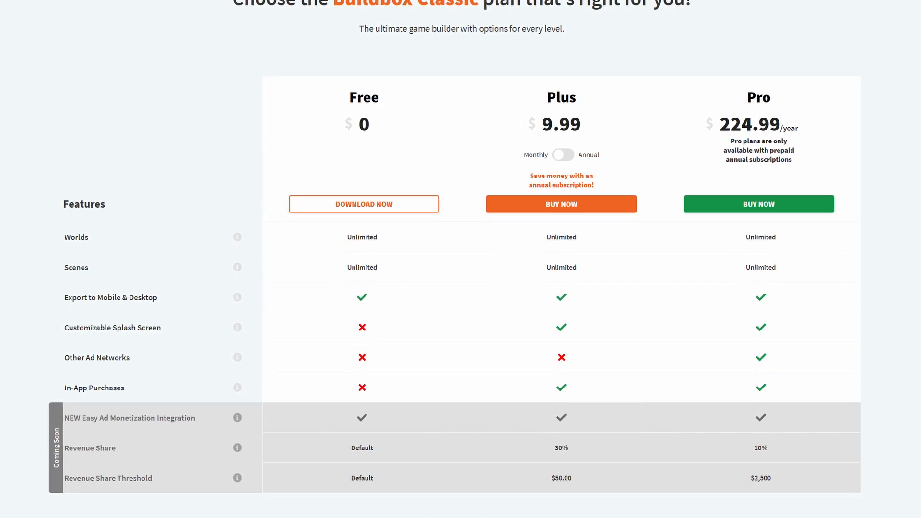
{"action": "scroll", "scroll_direction": "down", "scroll_amount": 3}
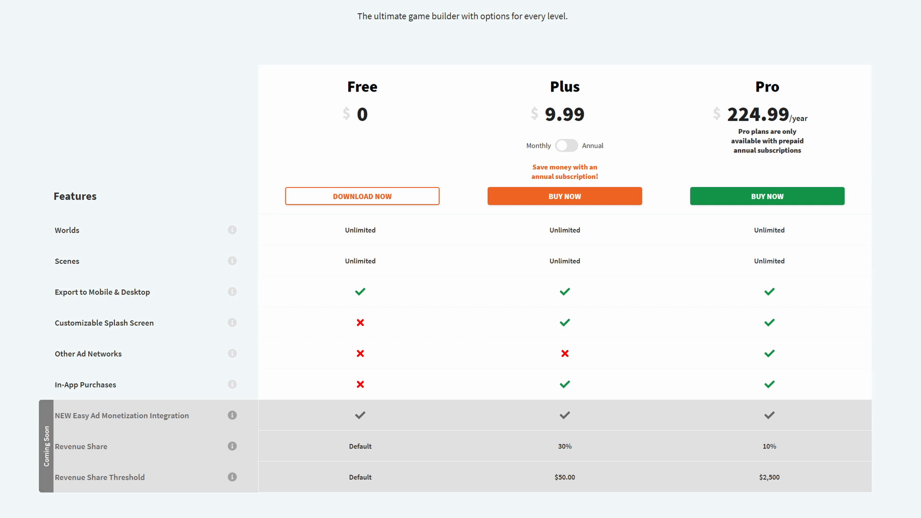
{"action": "scroll", "scroll_direction": "down", "scroll_amount": 3}
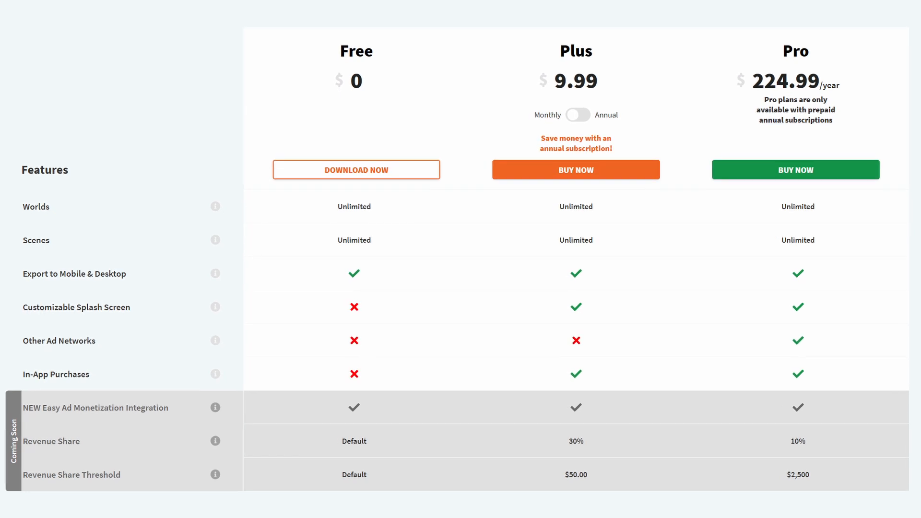
{"action": "scroll", "scroll_direction": "down", "scroll_amount": 3}
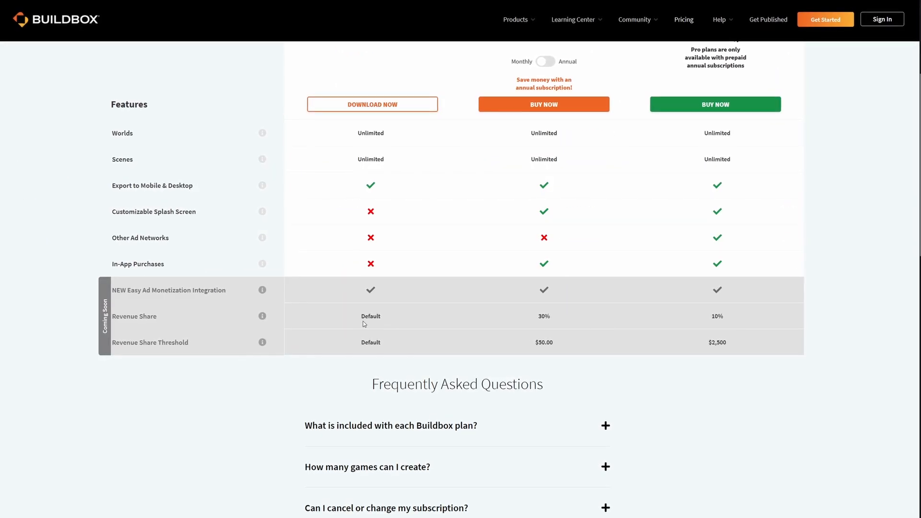
{"action": "mouse_move", "coordinate": [258, 320]}
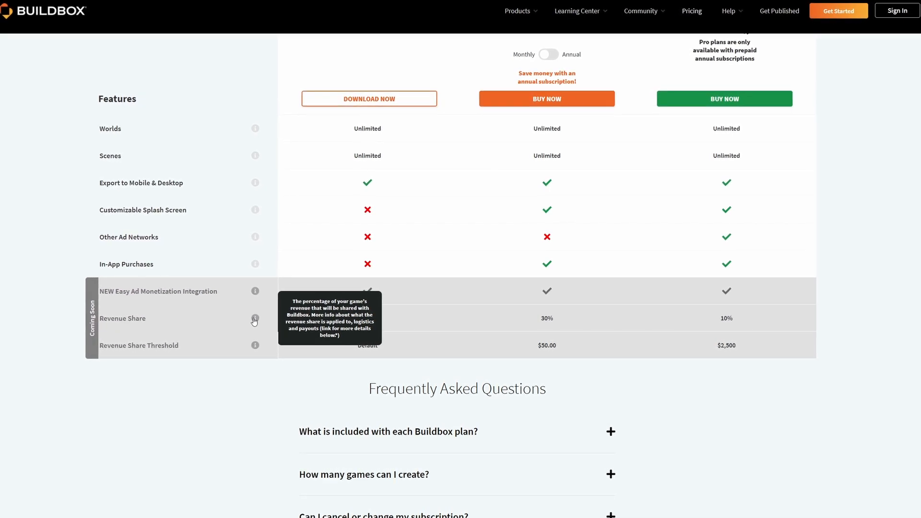
{"action": "scroll", "scroll_direction": "down", "scroll_amount": 3}
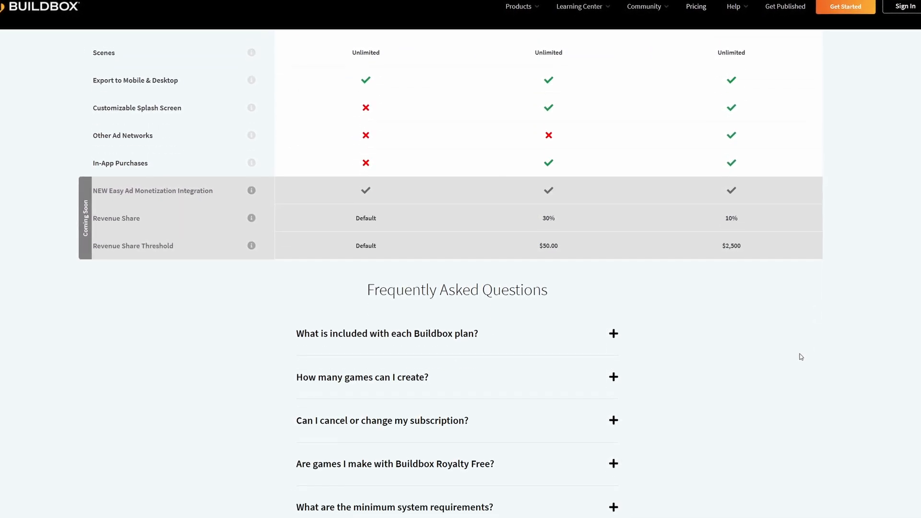
{"action": "scroll", "scroll_direction": "down", "scroll_amount": 3}
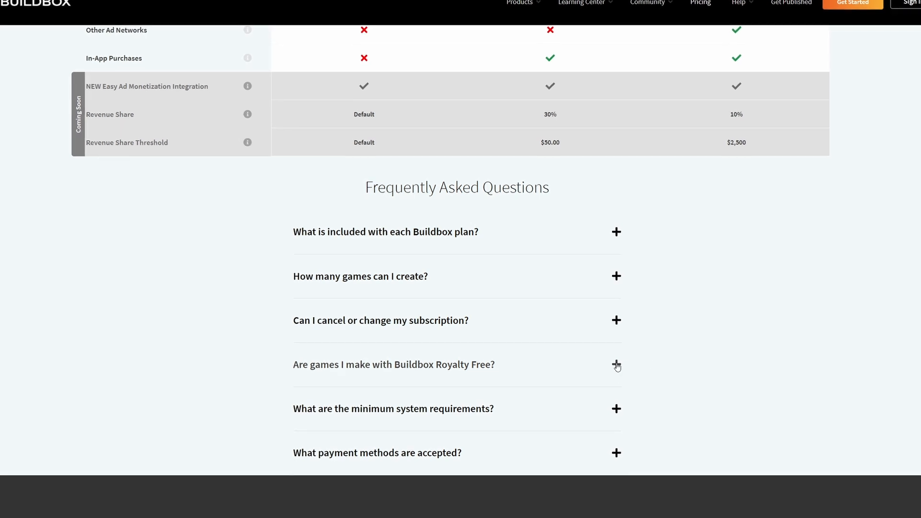
{"action": "left_click", "coordinate": [616, 365]}
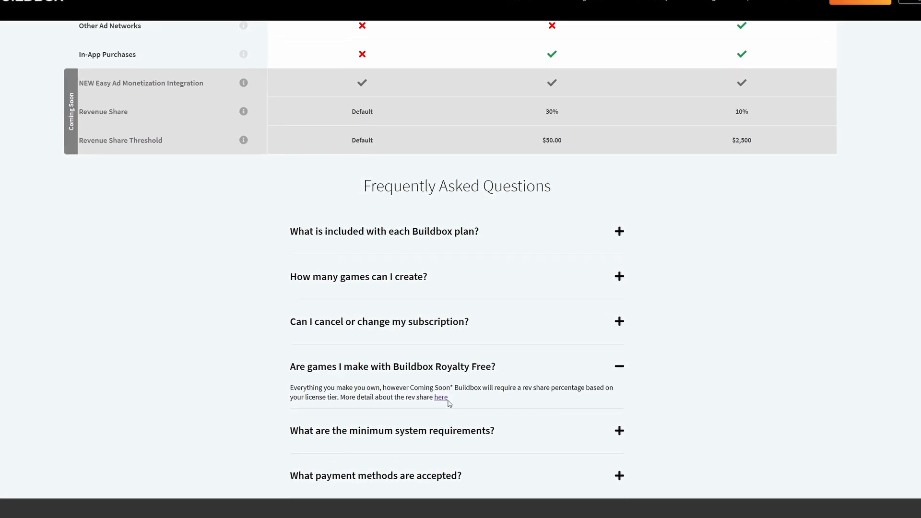
Follow the 'here' link in the answer to the Revenue Share Details page
{"action": "scroll", "scroll_direction": "down", "scroll_amount": 3}
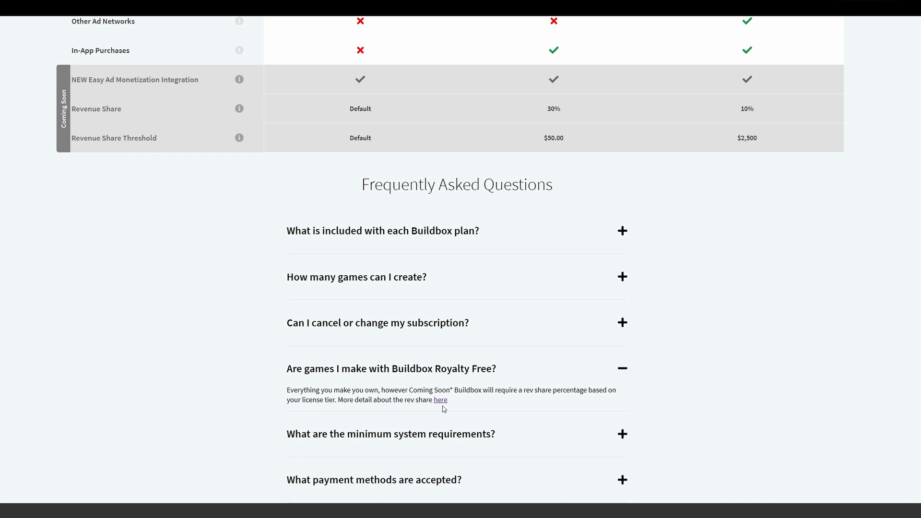
{"action": "scroll", "scroll_direction": "down", "scroll_amount": 3}
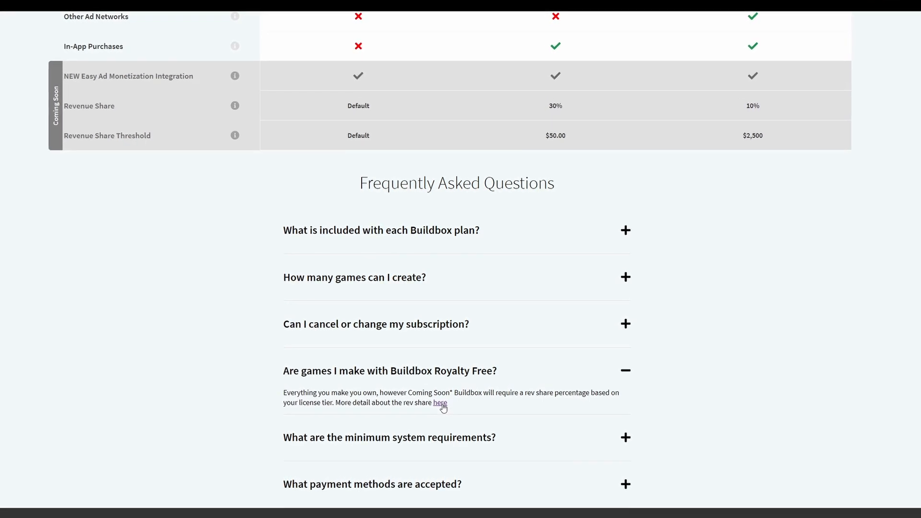
{"action": "left_click", "coordinate": [440, 404]}
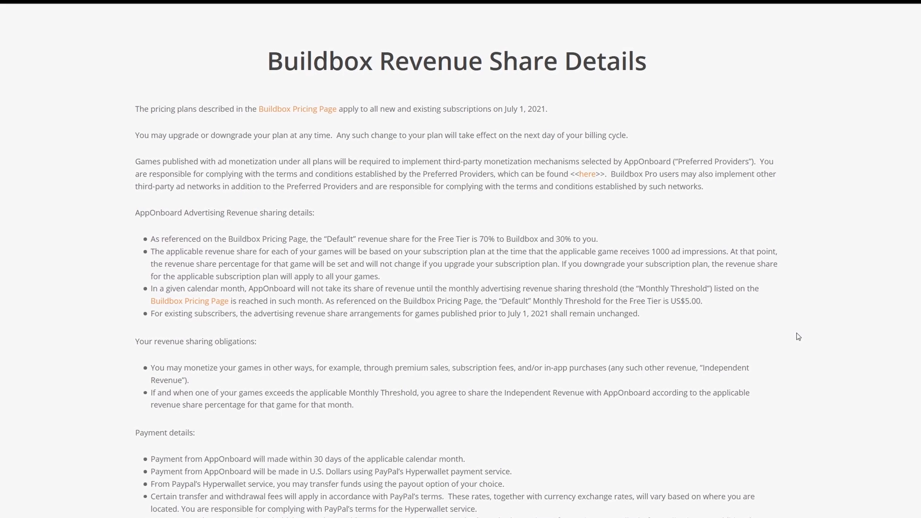
Scroll the Revenue Share Details page to the Free Tier's 70% Default share sentence
{"action": "scroll", "scroll_direction": "down", "scroll_amount": 3}
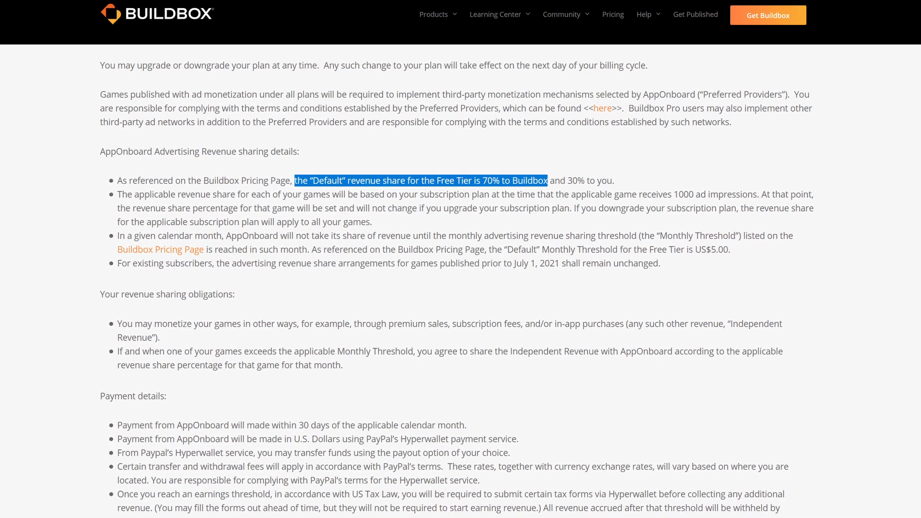
{"action": "scroll", "scroll_direction": "down", "scroll_amount": 3}
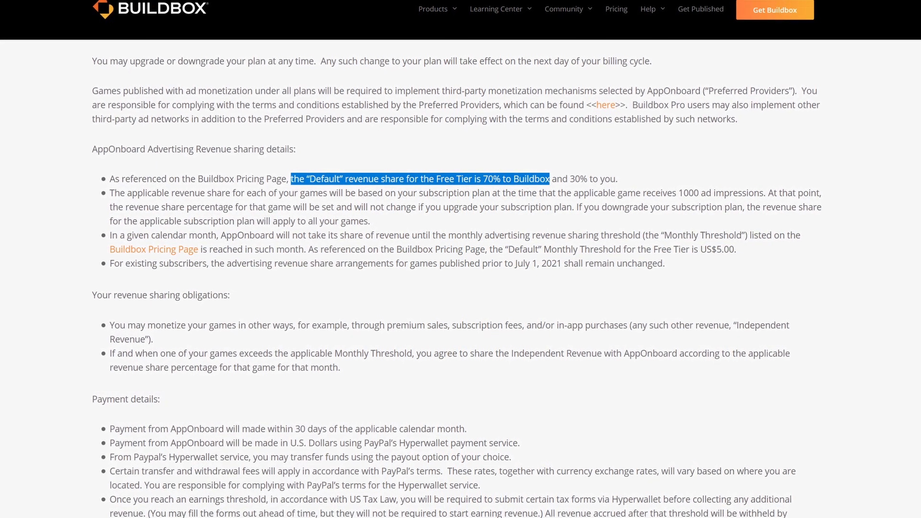
{"action": "scroll", "scroll_direction": "down", "scroll_amount": 3}
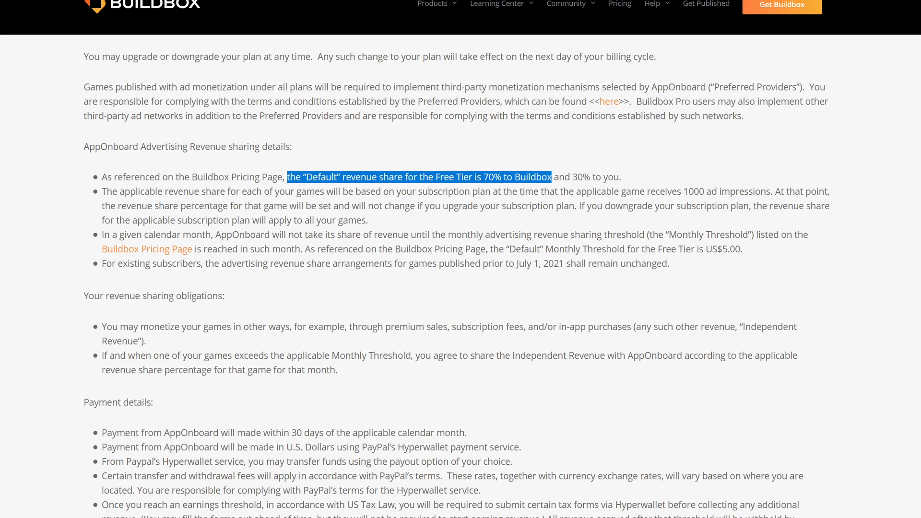
{"action": "scroll", "scroll_direction": "down", "scroll_amount": 3}
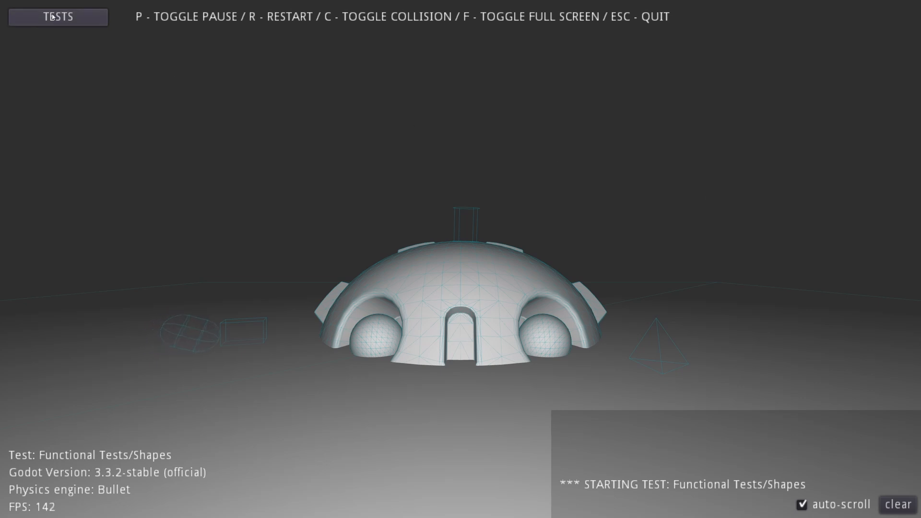
Start the Functional Tests/Shapes physics test showing the dome and collision shapes
{"action": "left_click", "coordinate": [57, 16]}
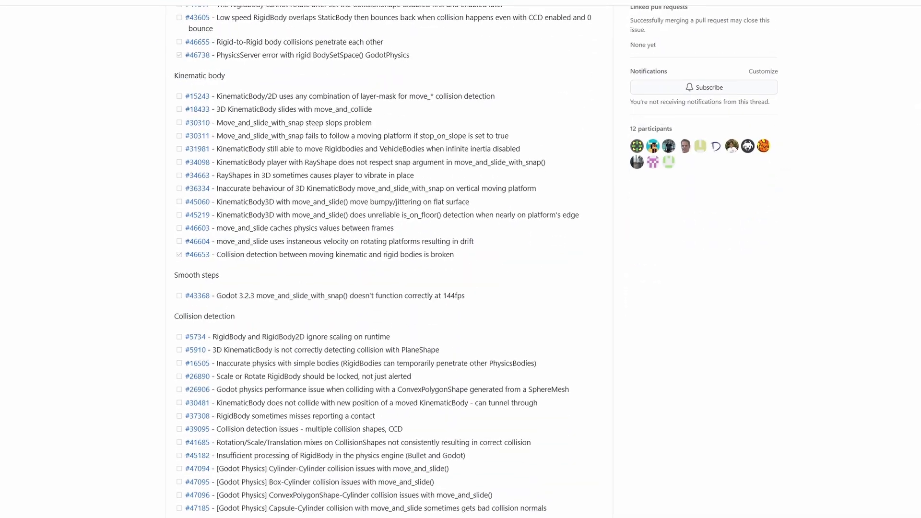
{"action": "scroll", "scroll_direction": "down", "scroll_amount": 3}
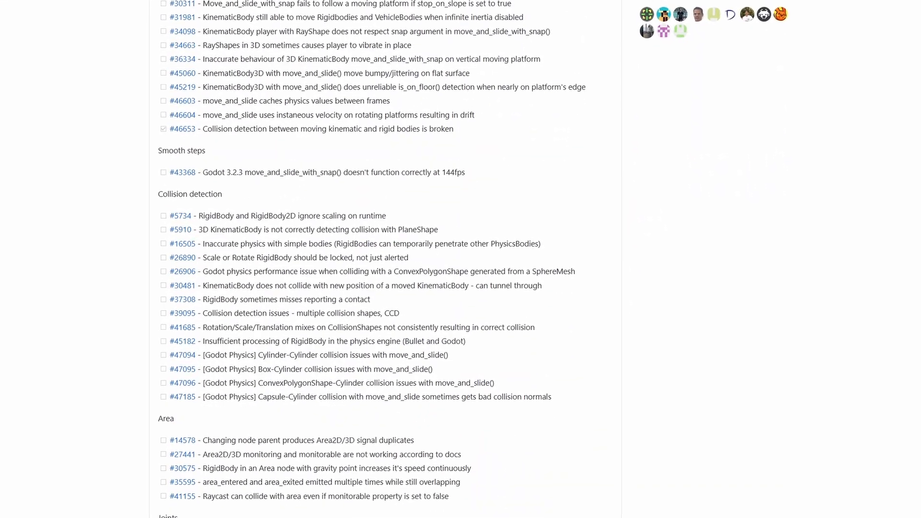
{"action": "scroll", "scroll_direction": "down", "scroll_amount": 3}
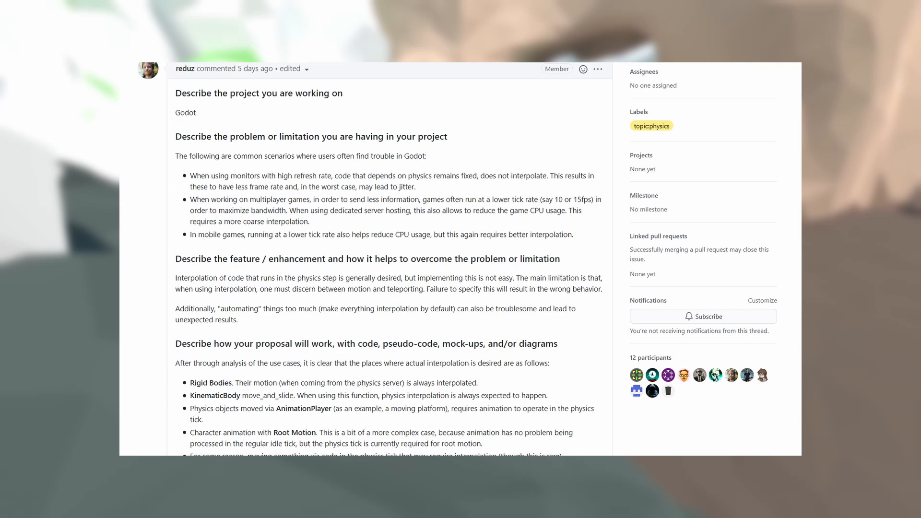
Read through the physics interpolation proposal, ending on the game's run-results screen
{"action": "scroll", "scroll_direction": "down", "scroll_amount": 3}
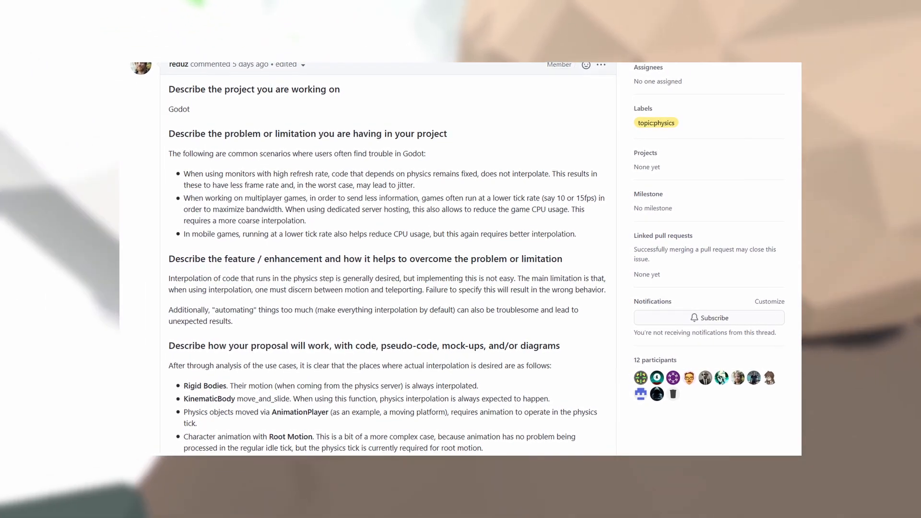
{"action": "scroll", "scroll_direction": "down", "scroll_amount": 3}
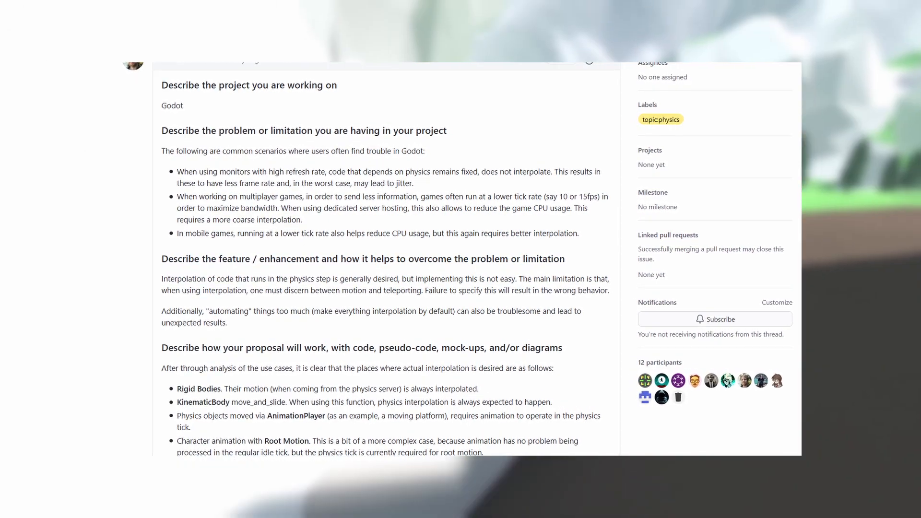
{"action": "scroll", "scroll_direction": "down", "scroll_amount": 3}
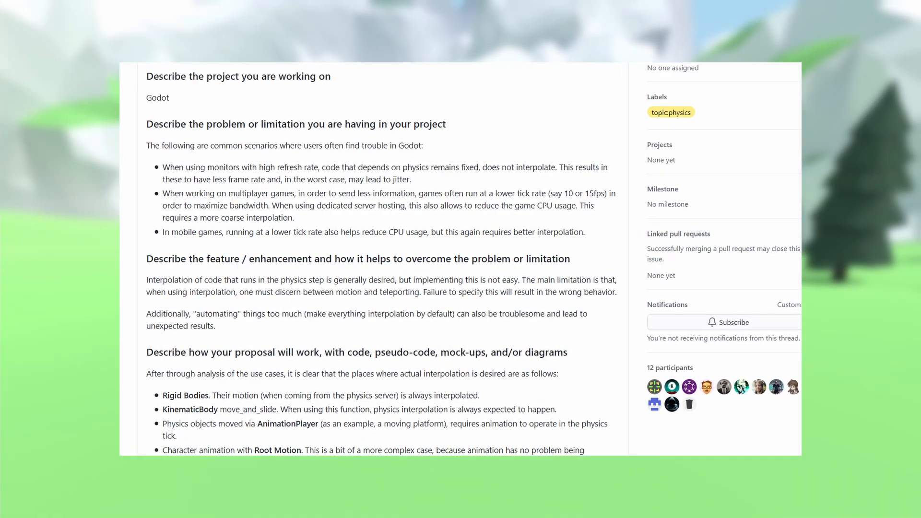
{"action": "scroll", "scroll_direction": "down", "scroll_amount": 3}
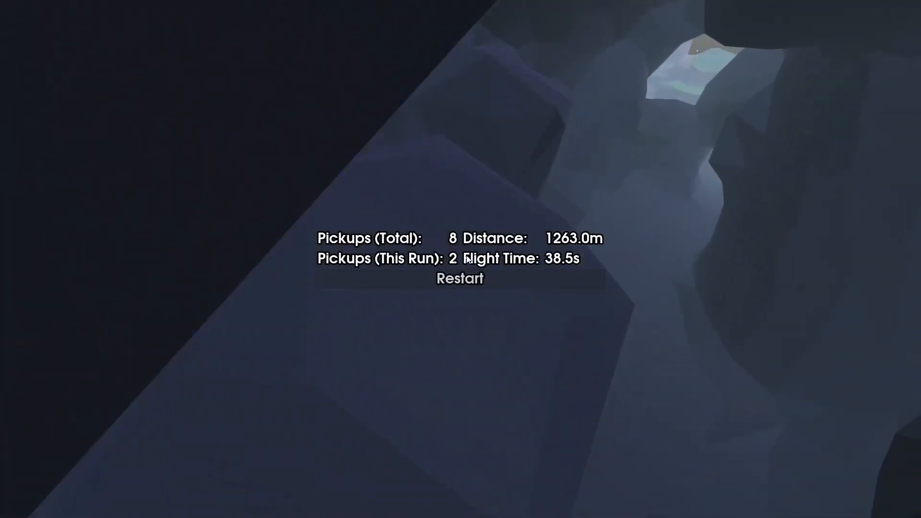
{"action": "left_click", "coordinate": [460, 279]}
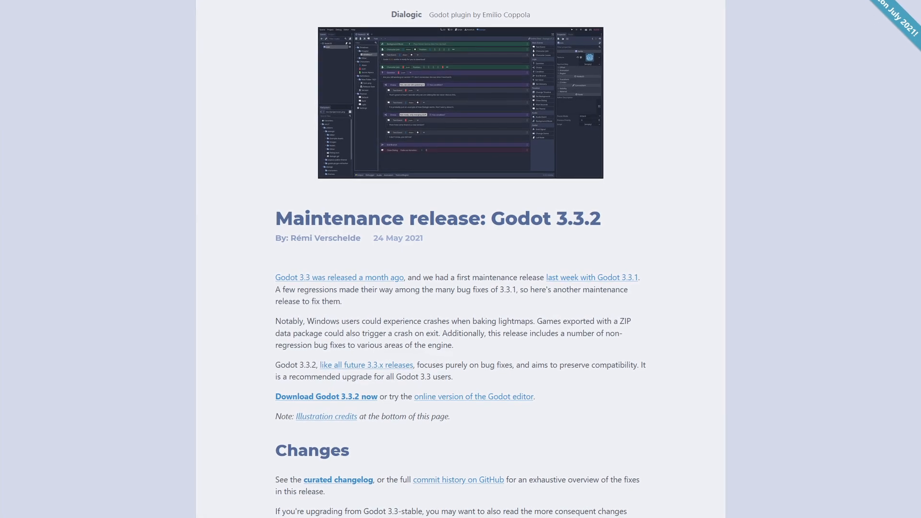
Scroll the Godot 3.3.2 release post and the GoGodotJam itch.io page with its Growth theme
{"action": "scroll", "scroll_direction": "down", "scroll_amount": 3}
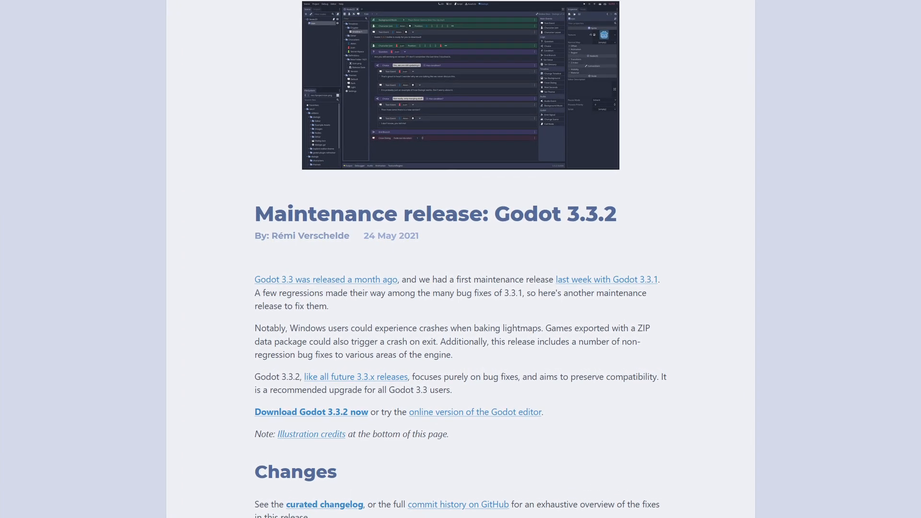
{"action": "scroll", "scroll_direction": "down", "scroll_amount": 3}
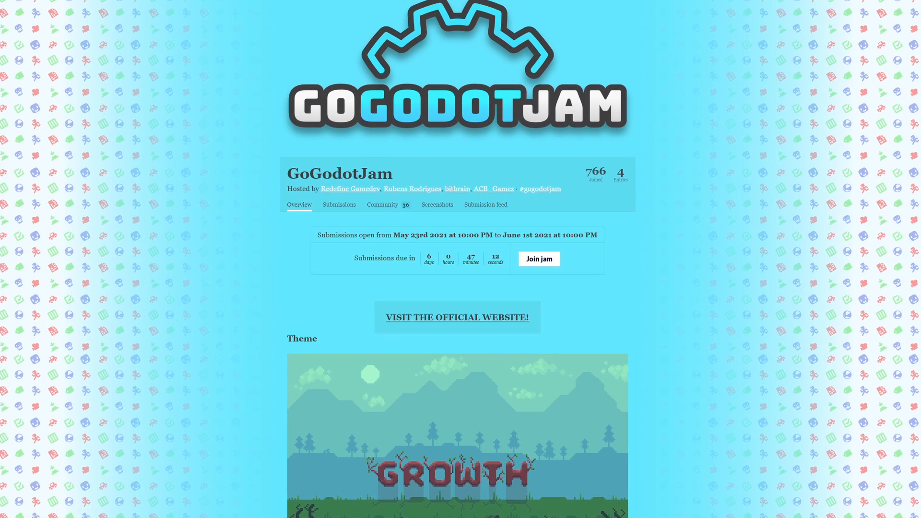
{"action": "scroll", "scroll_direction": "down", "scroll_amount": 3}
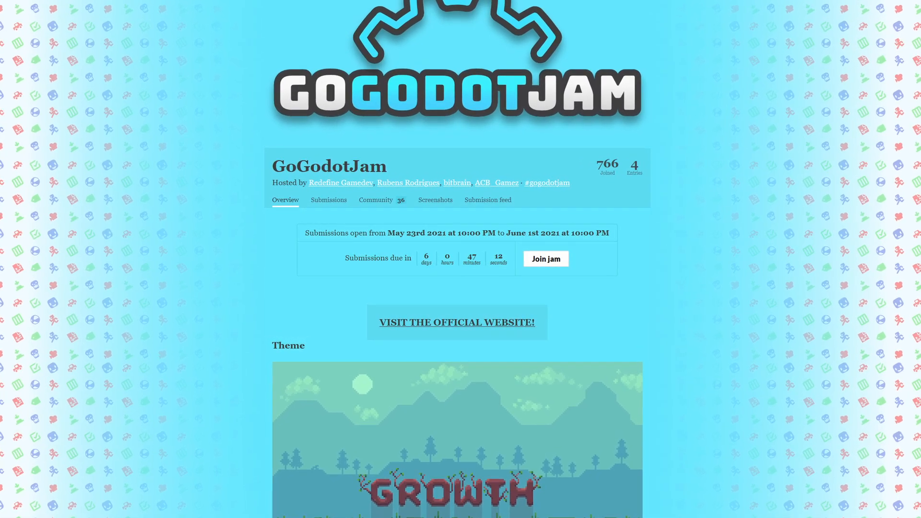
{"action": "scroll", "scroll_direction": "down", "scroll_amount": 3}
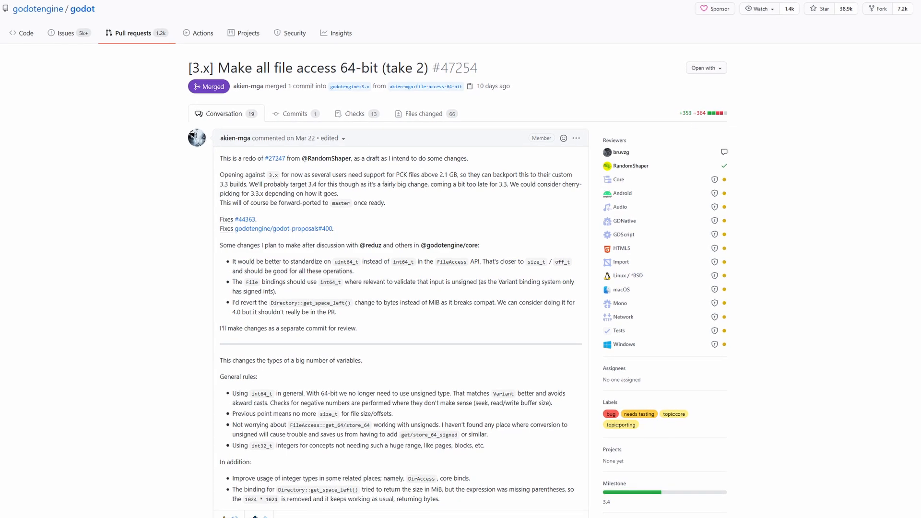
{"action": "scroll", "scroll_direction": "down", "scroll_amount": 3}
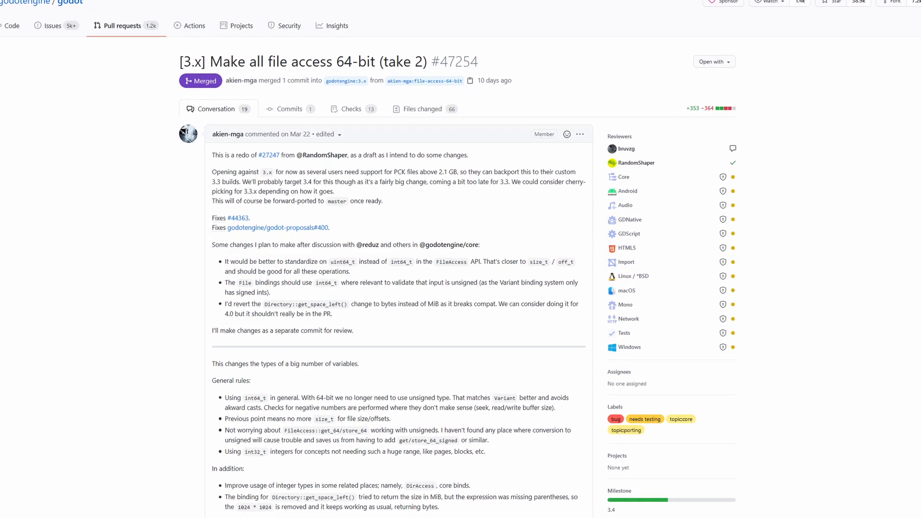
{"action": "scroll", "scroll_direction": "down", "scroll_amount": 3}
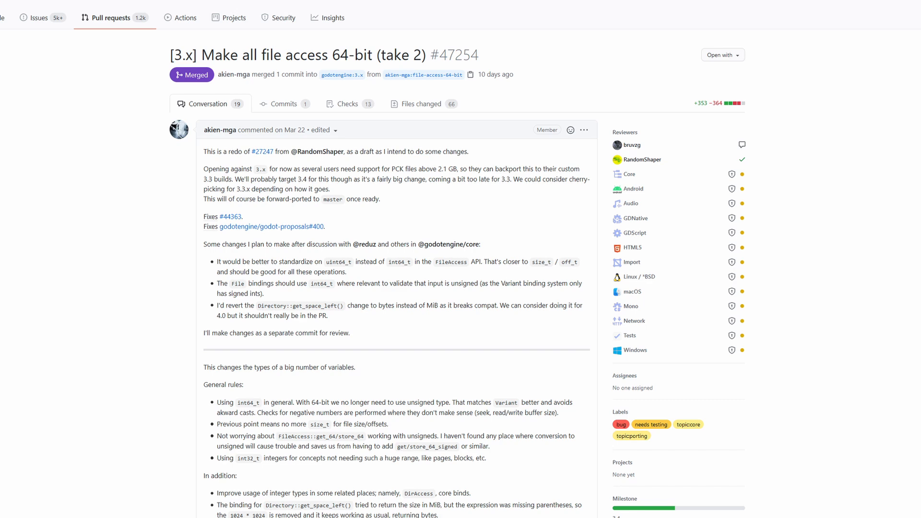
{"action": "scroll", "scroll_direction": "down", "scroll_amount": 3}
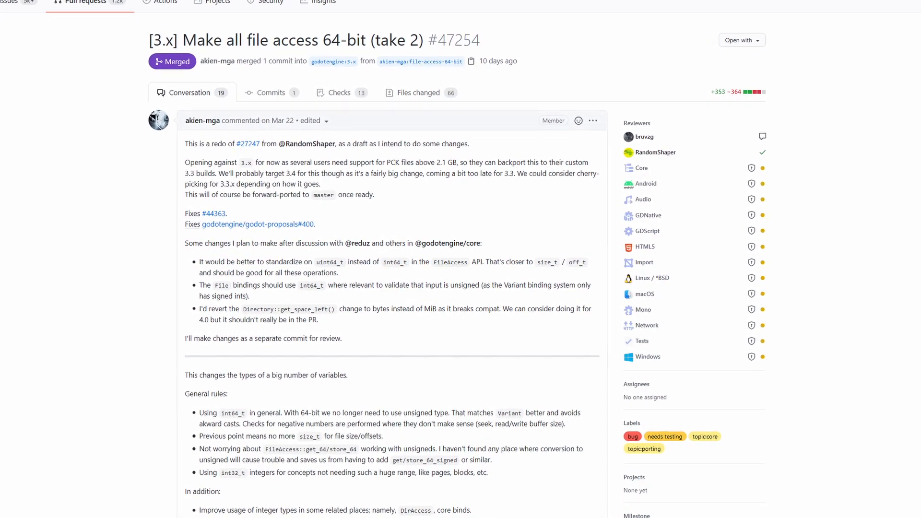
{"action": "scroll", "scroll_direction": "down", "scroll_amount": 3}
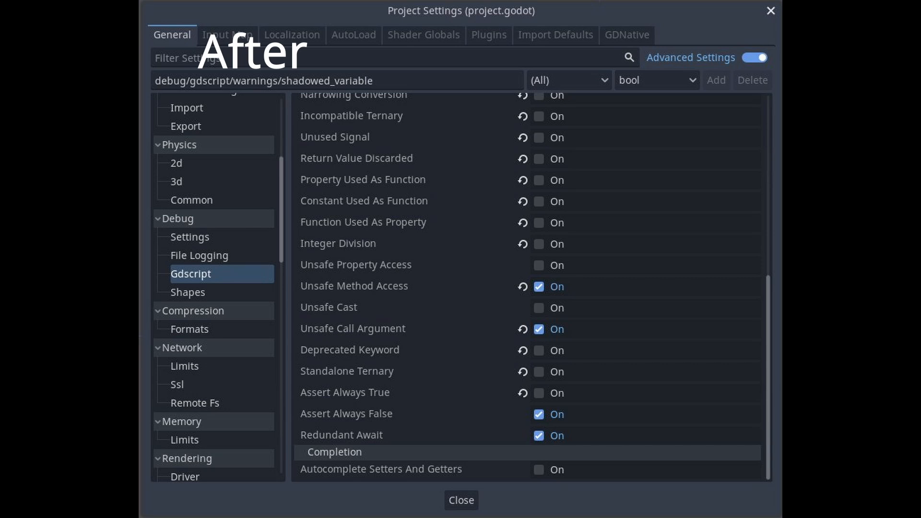
Rotate the first sphere MeshInstance and select the MMITool node outlining all three spheres
{"action": "left_click", "coordinate": [461, 500]}
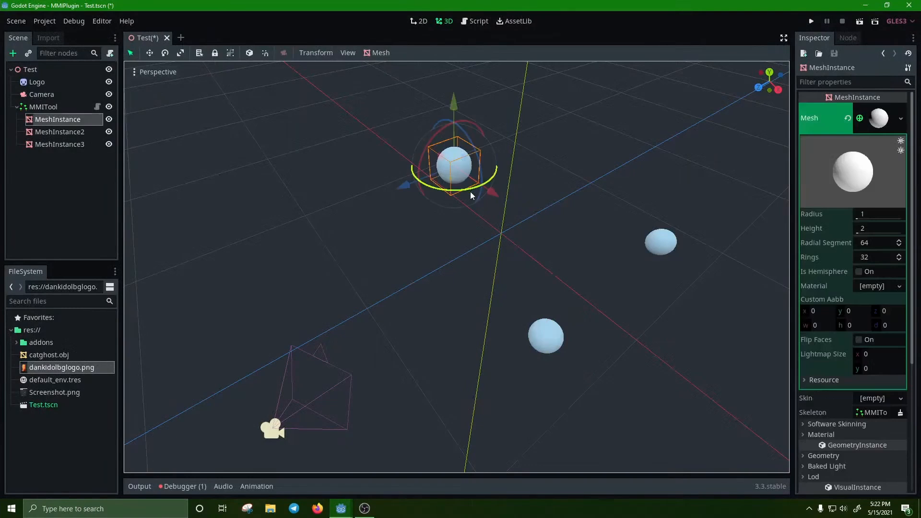
{"action": "left_click_drag", "start_coordinate": [470, 195], "coordinate": [490, 191]}
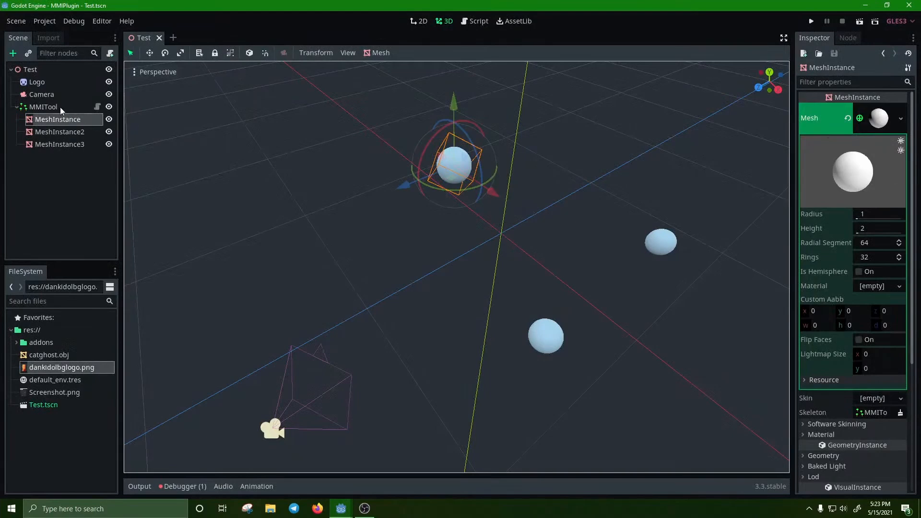
{"action": "left_click", "coordinate": [43, 106]}
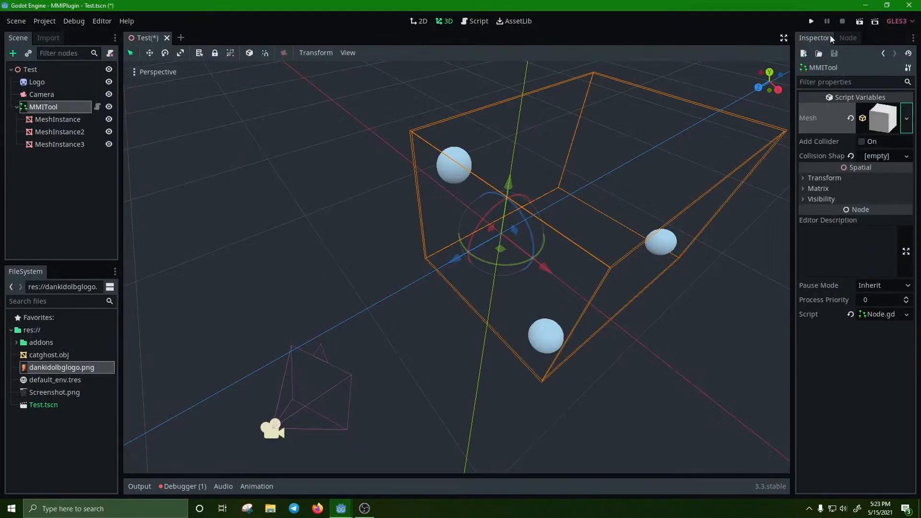
{"action": "left_click", "coordinate": [810, 21]}
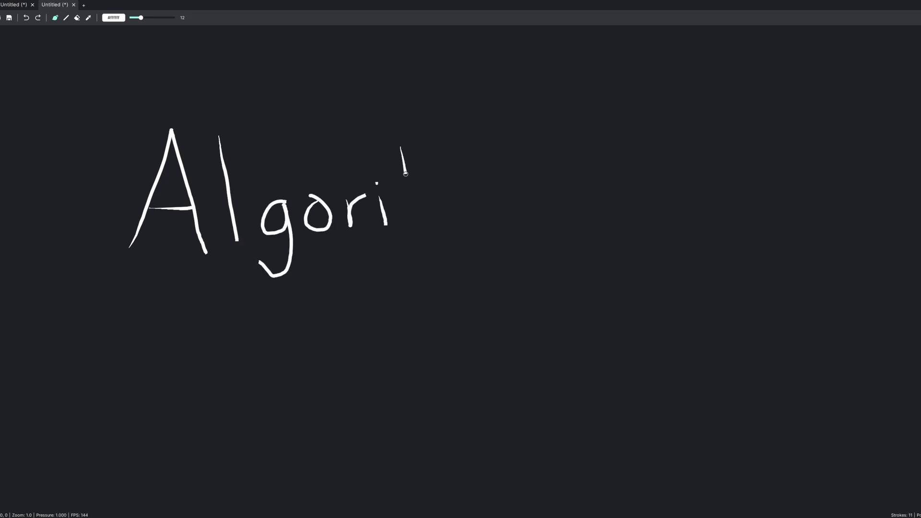
Hand-write the next letter of 'Algori' on the canvas, then fire at the approaching creature
{"action": "left_click_drag", "start_coordinate": [399, 147], "coordinate": [481, 235]}
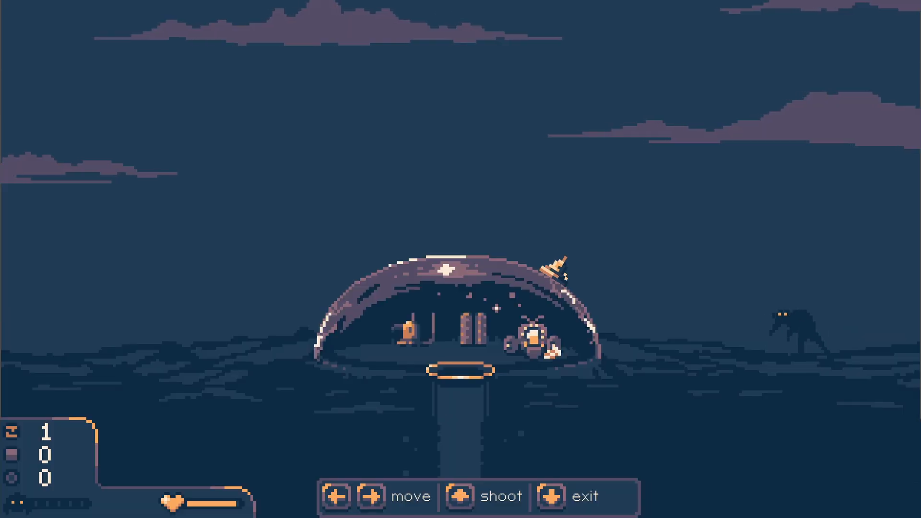
{"action": "left_click", "coordinate": [463, 495]}
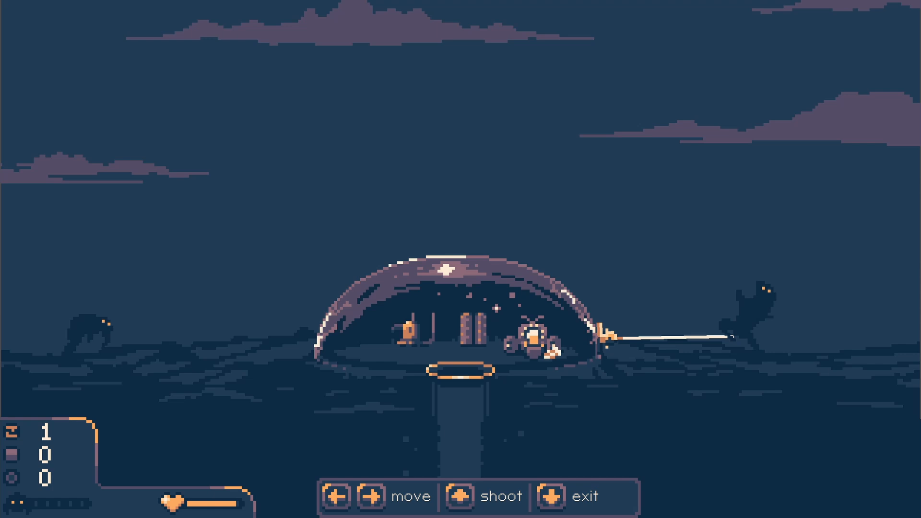